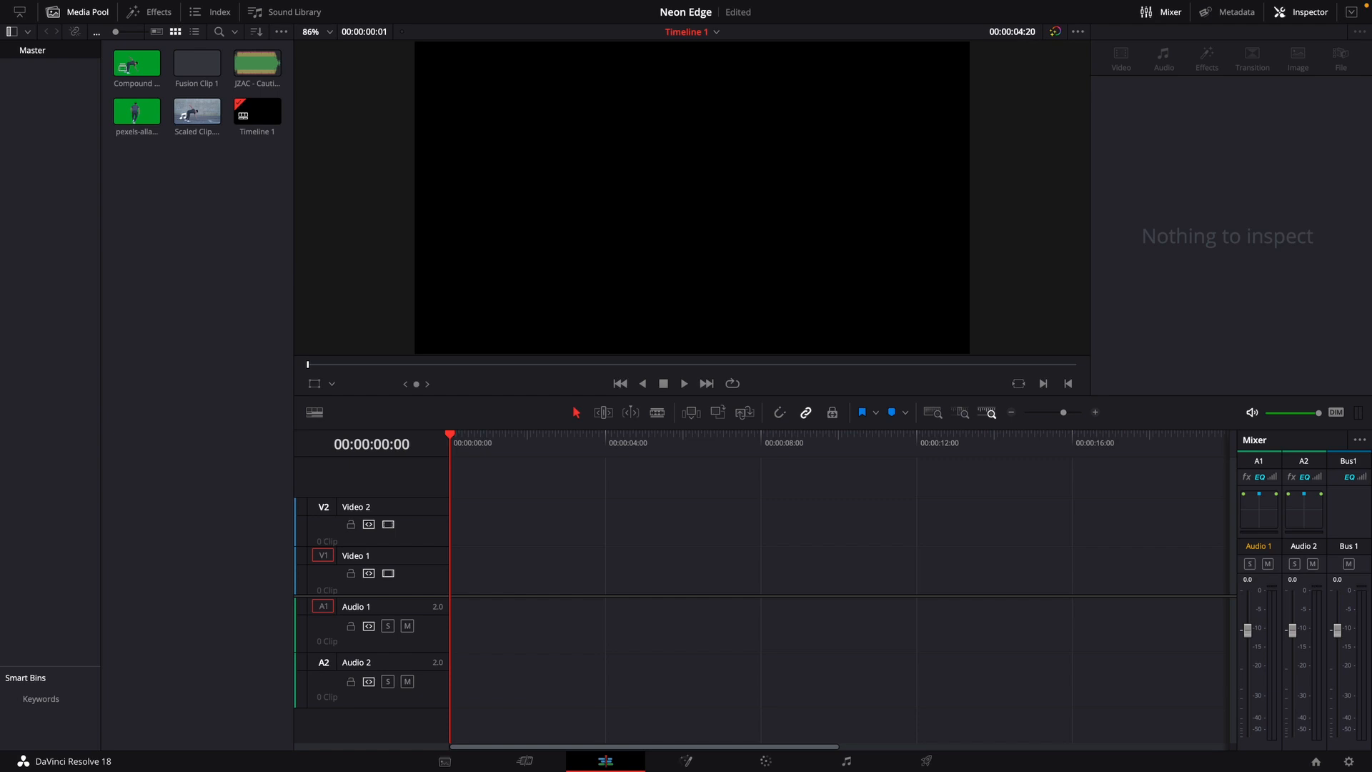
- Stack the green-screen dancer clip above the background plate and combine both into a new Fusion clip
drag(196, 115, 480, 573)
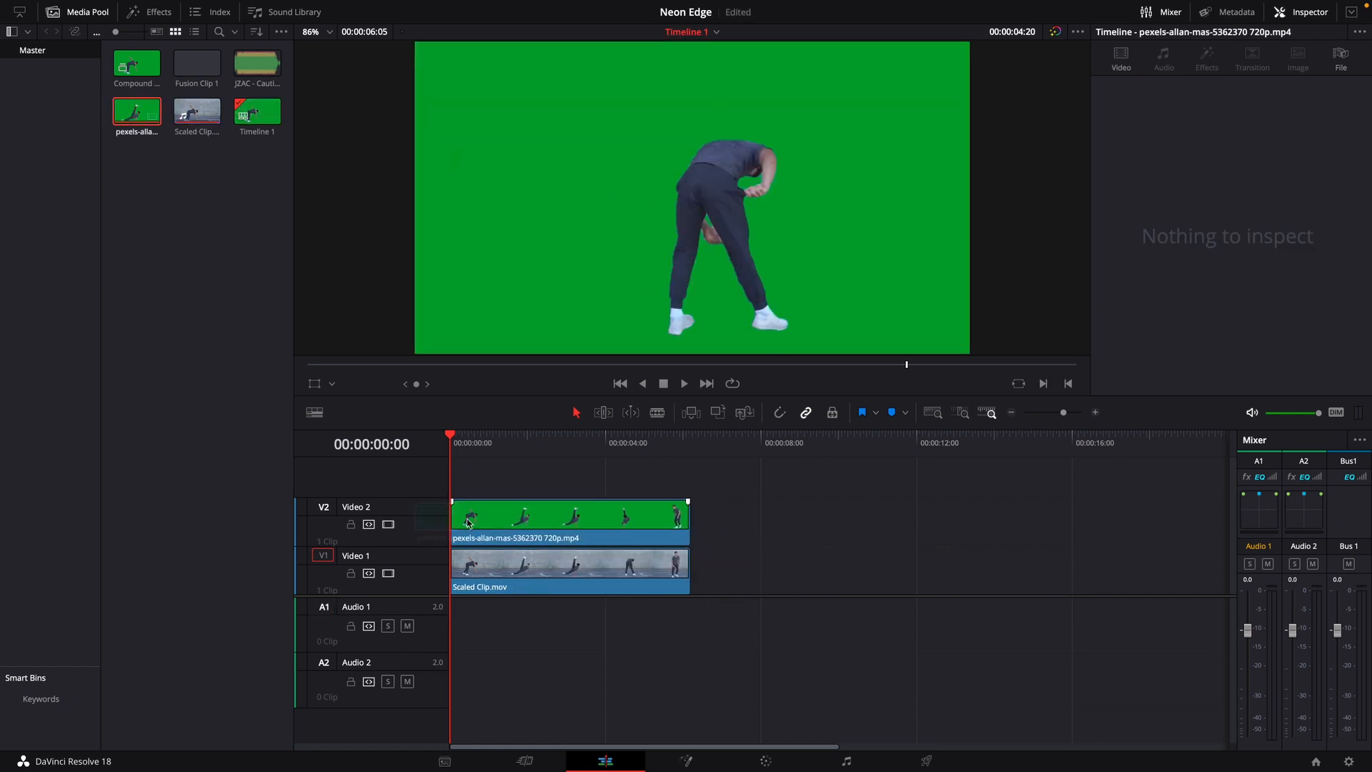
right_click(569, 520)
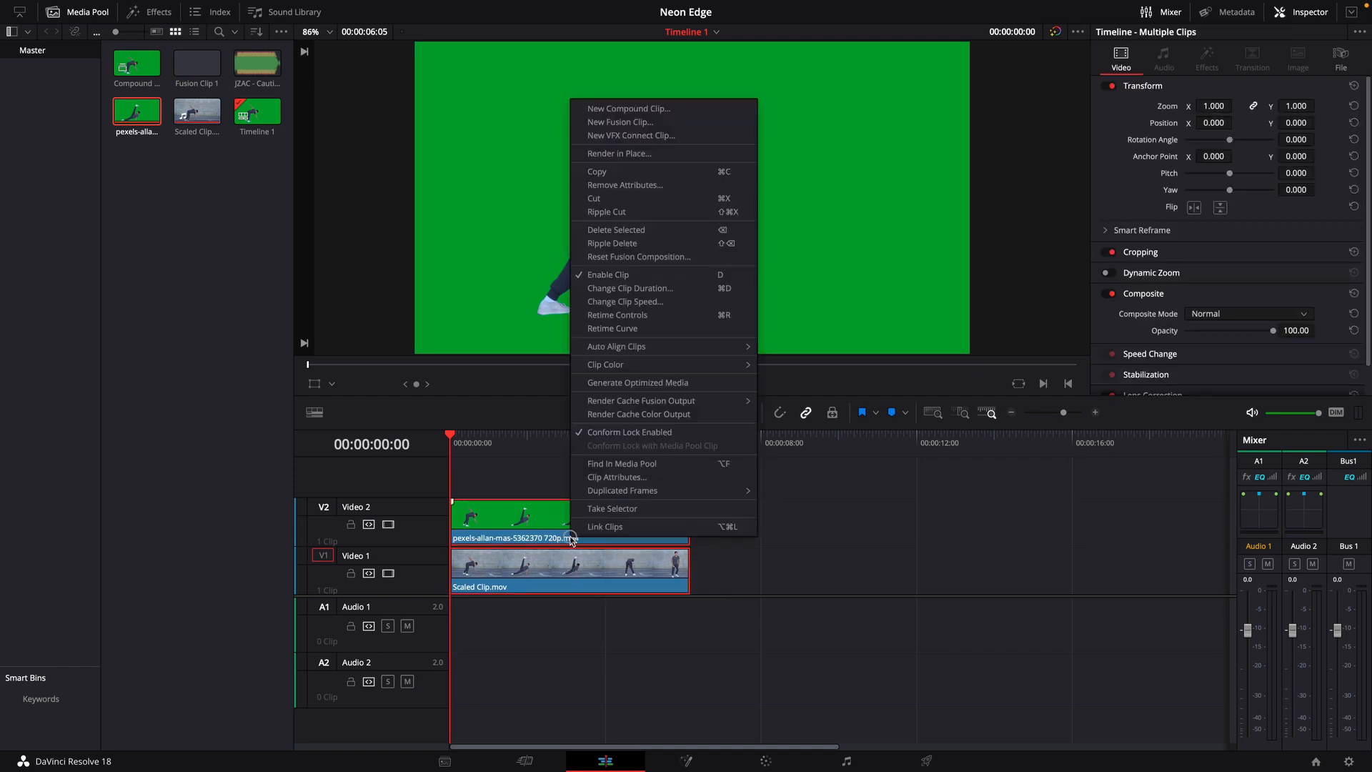
click(622, 121)
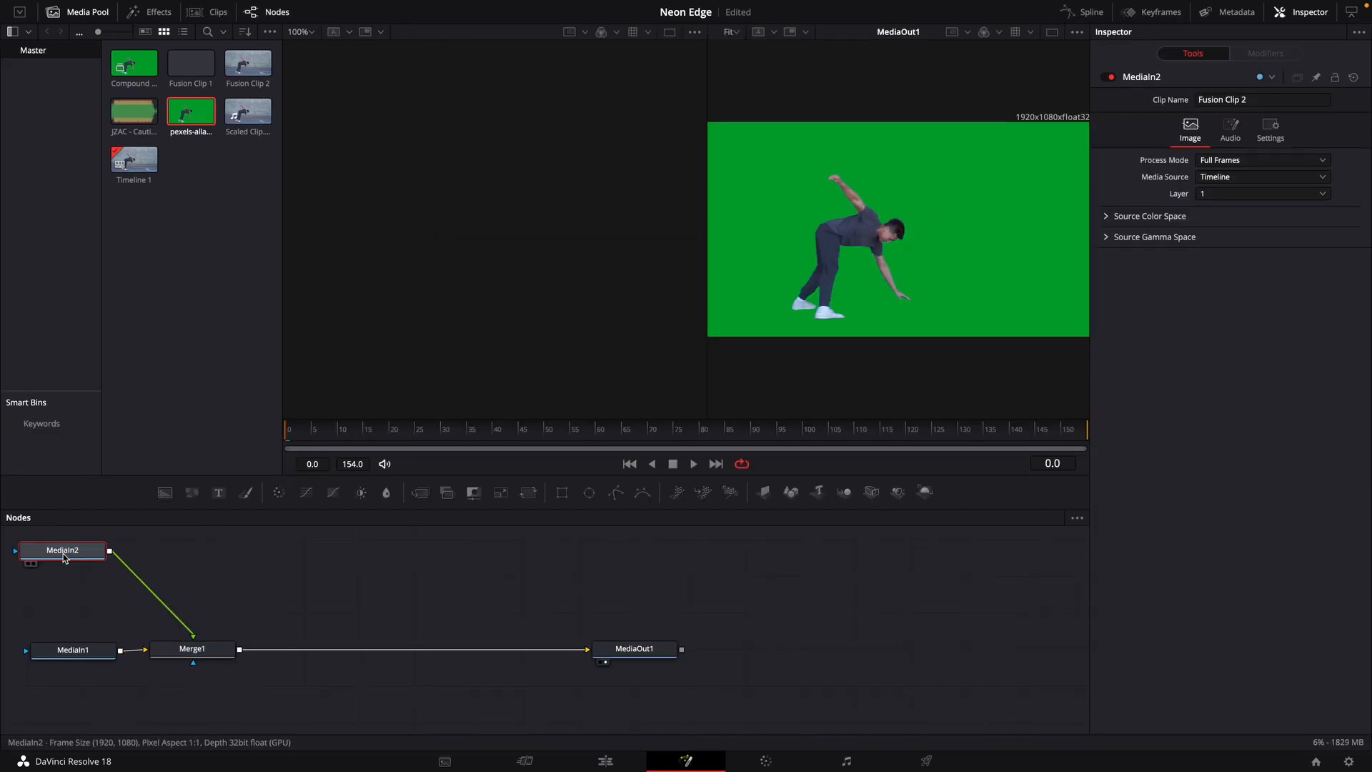
- Add a Delta Keyer after the dancer's MediaIn2 to remove the green screen
text(d)
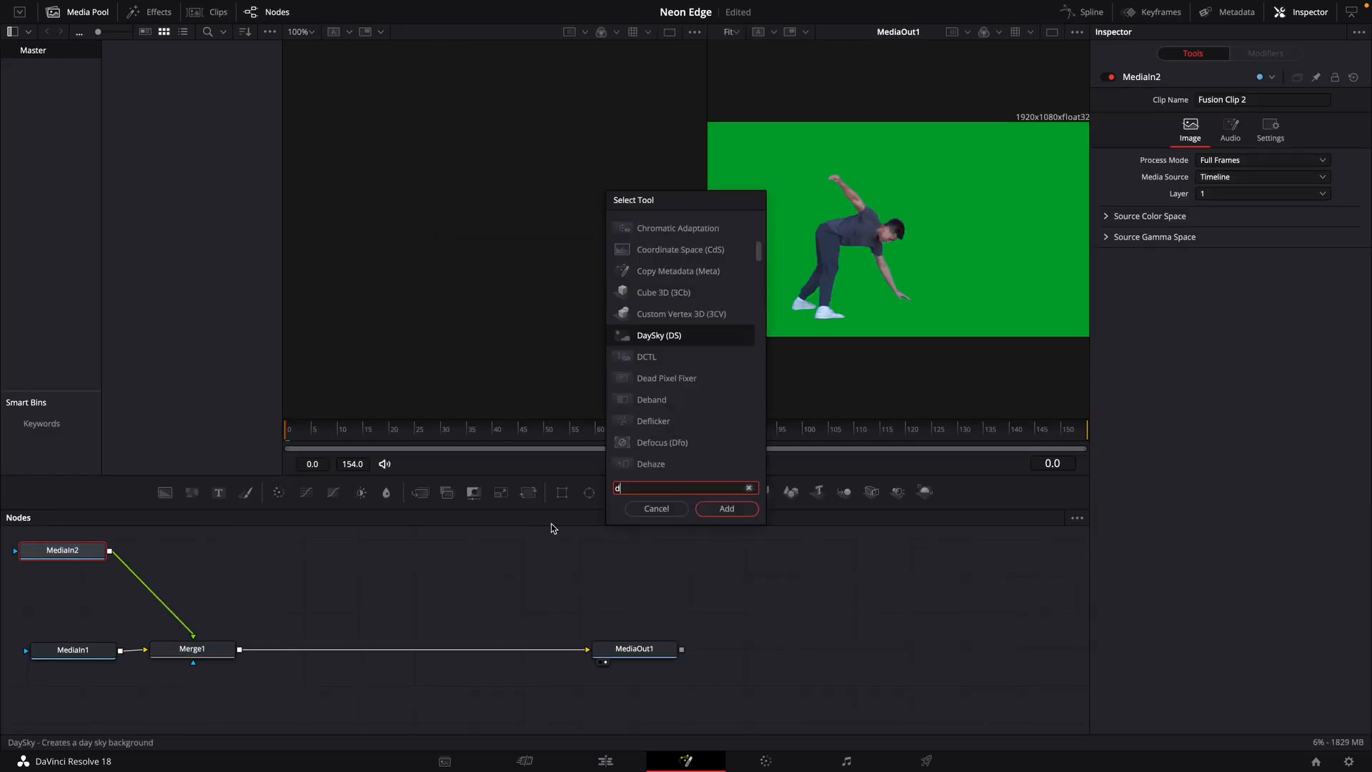
text(elt)
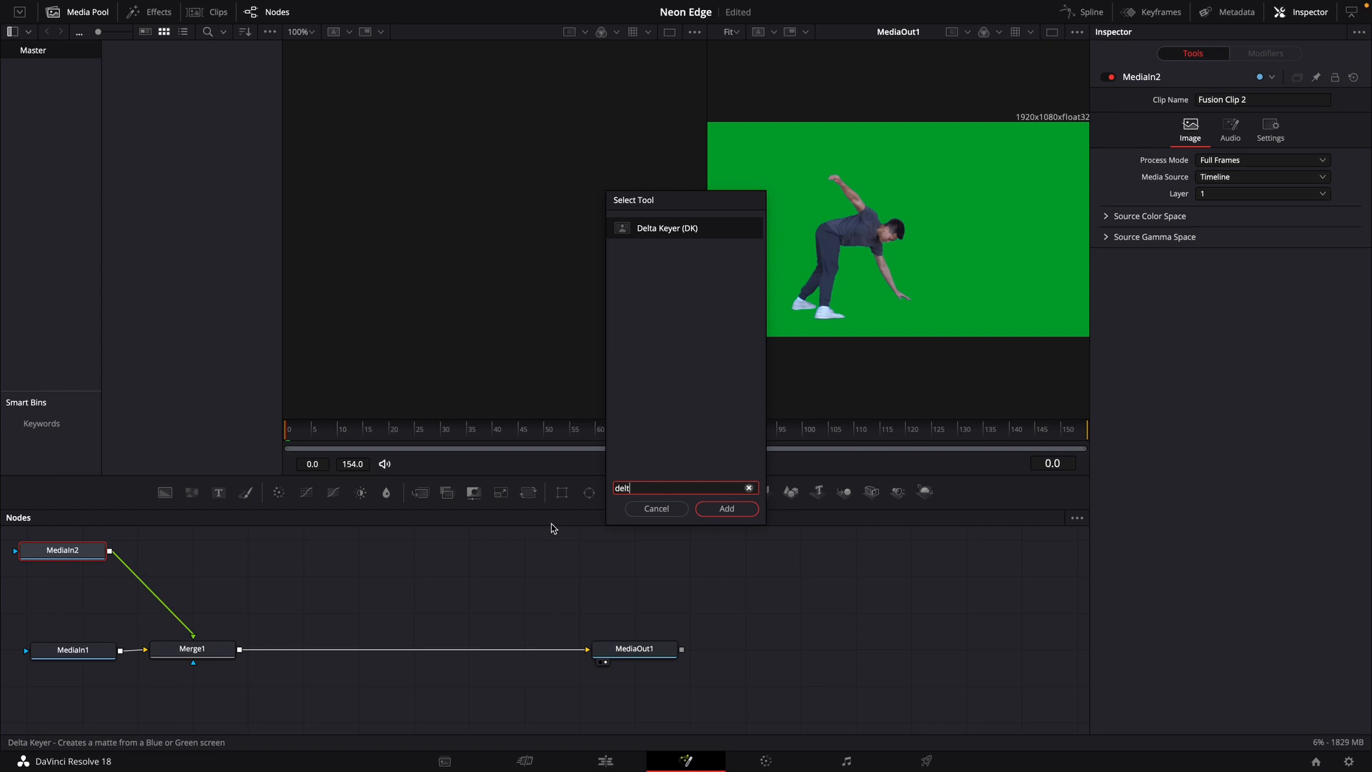
click(726, 509)
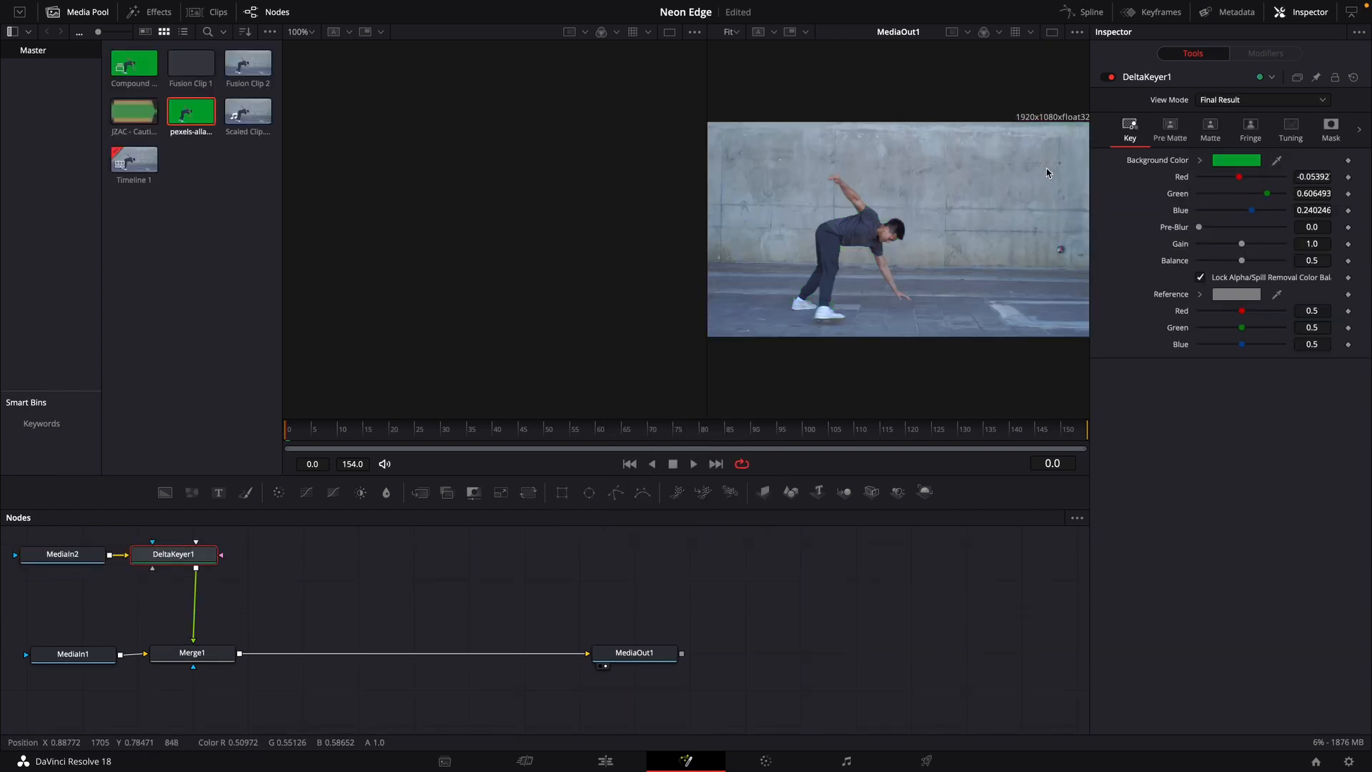
- Insert the Edge Control (AlphaEdgeCCv) template from the Fusion tools between the keyer and Merge1
click(159, 11)
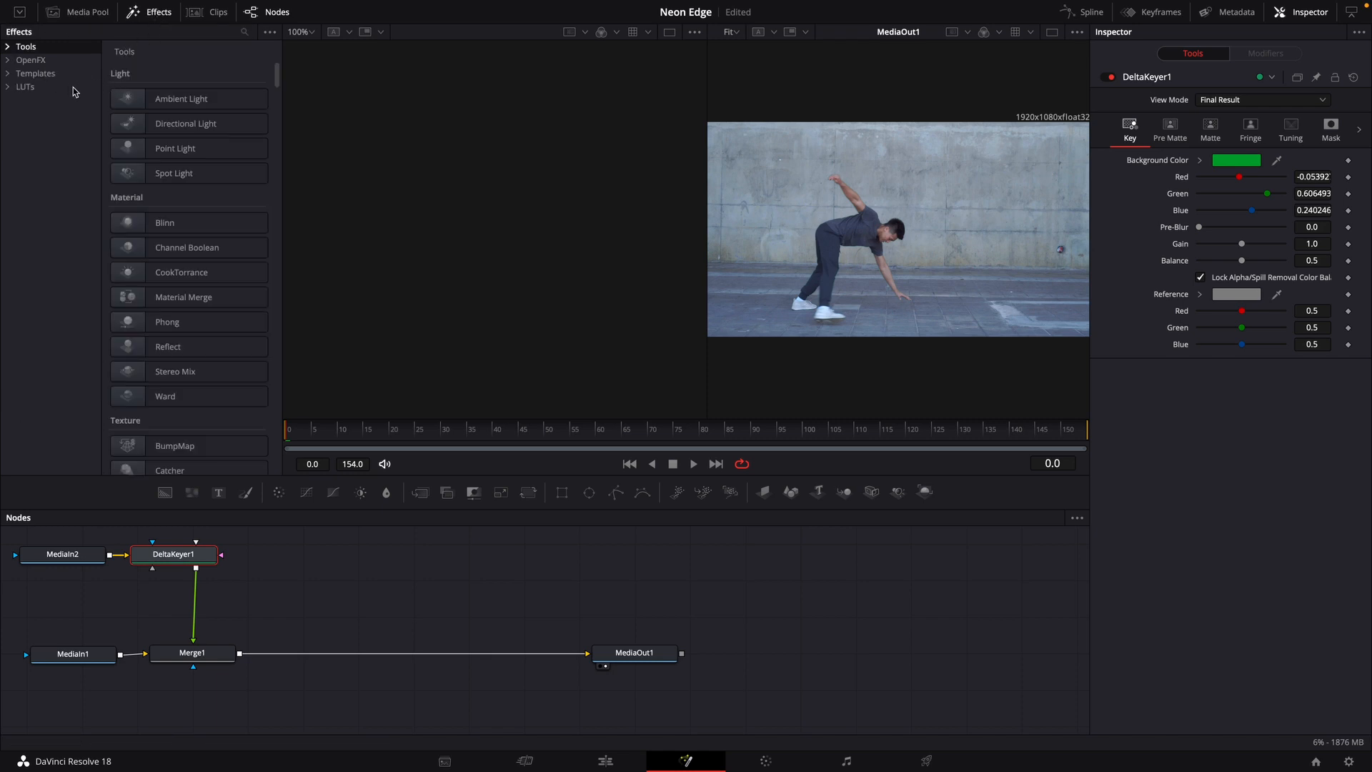
click(7, 73)
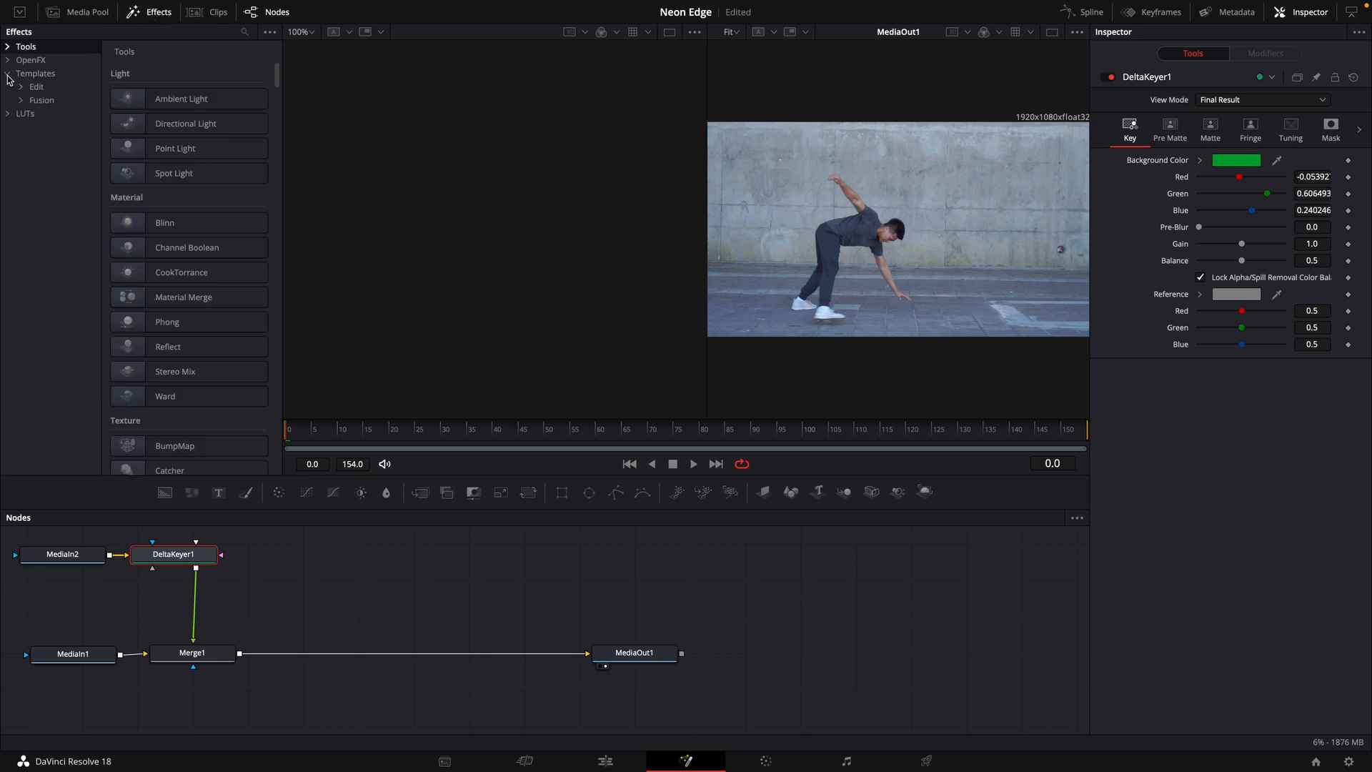
click(20, 100)
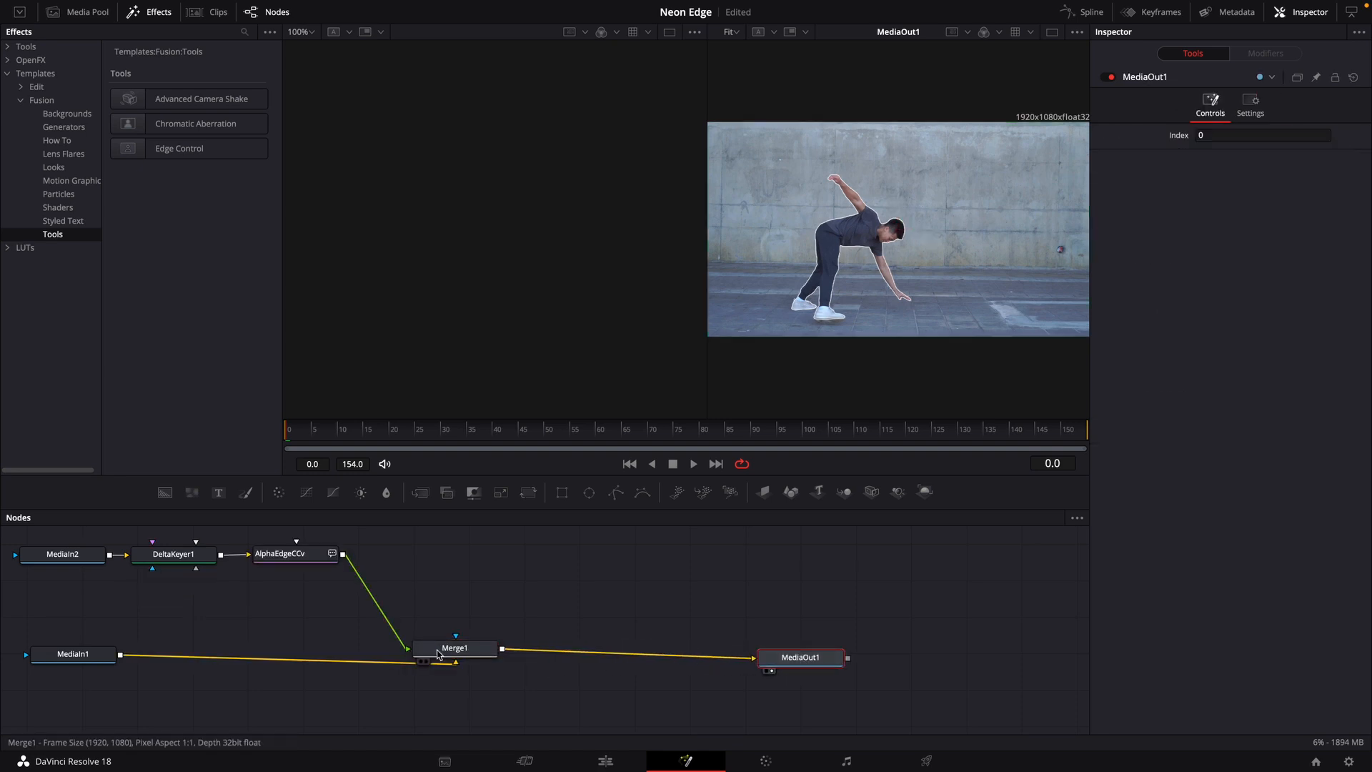
click(455, 649)
text(s)
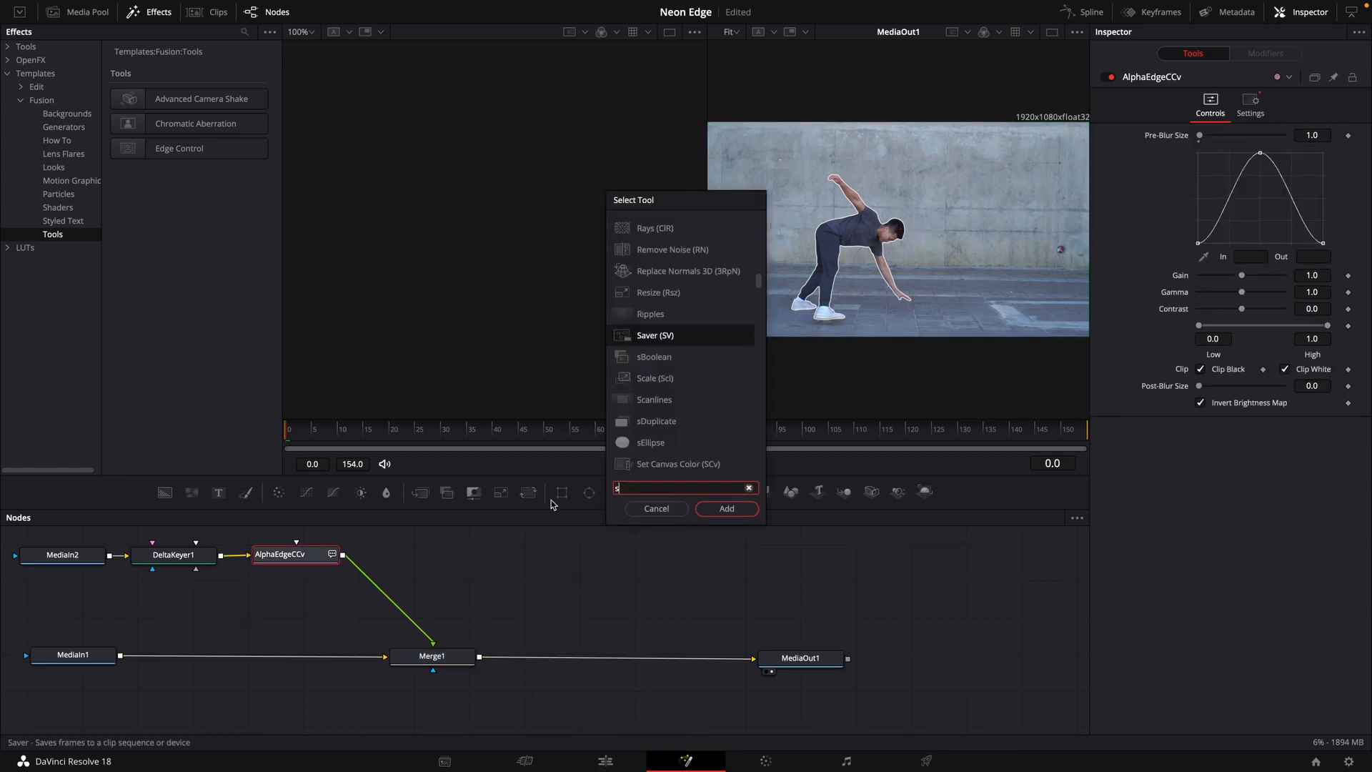
- Add SoftGlow1 after the edge node with Gain about 1.1 and Blue Scale 1.86
click(727, 509)
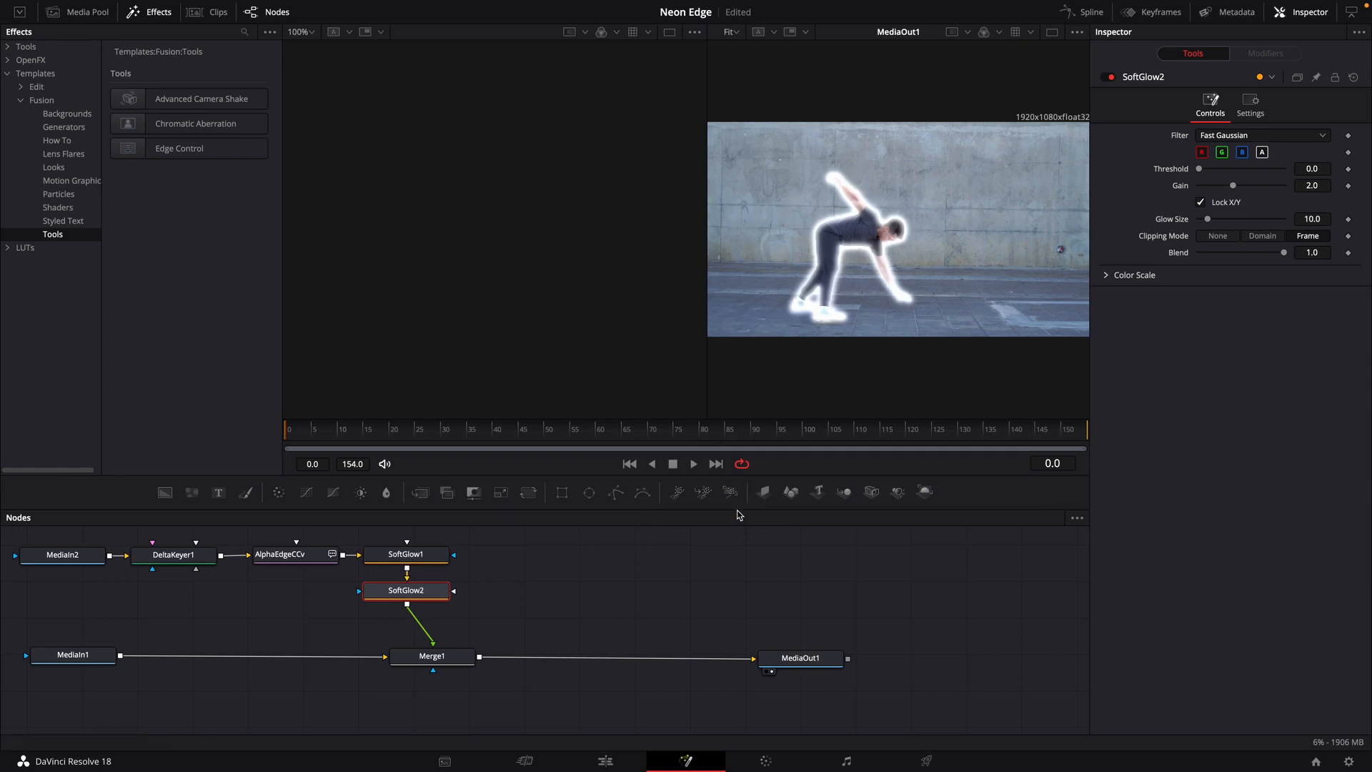
click(404, 555)
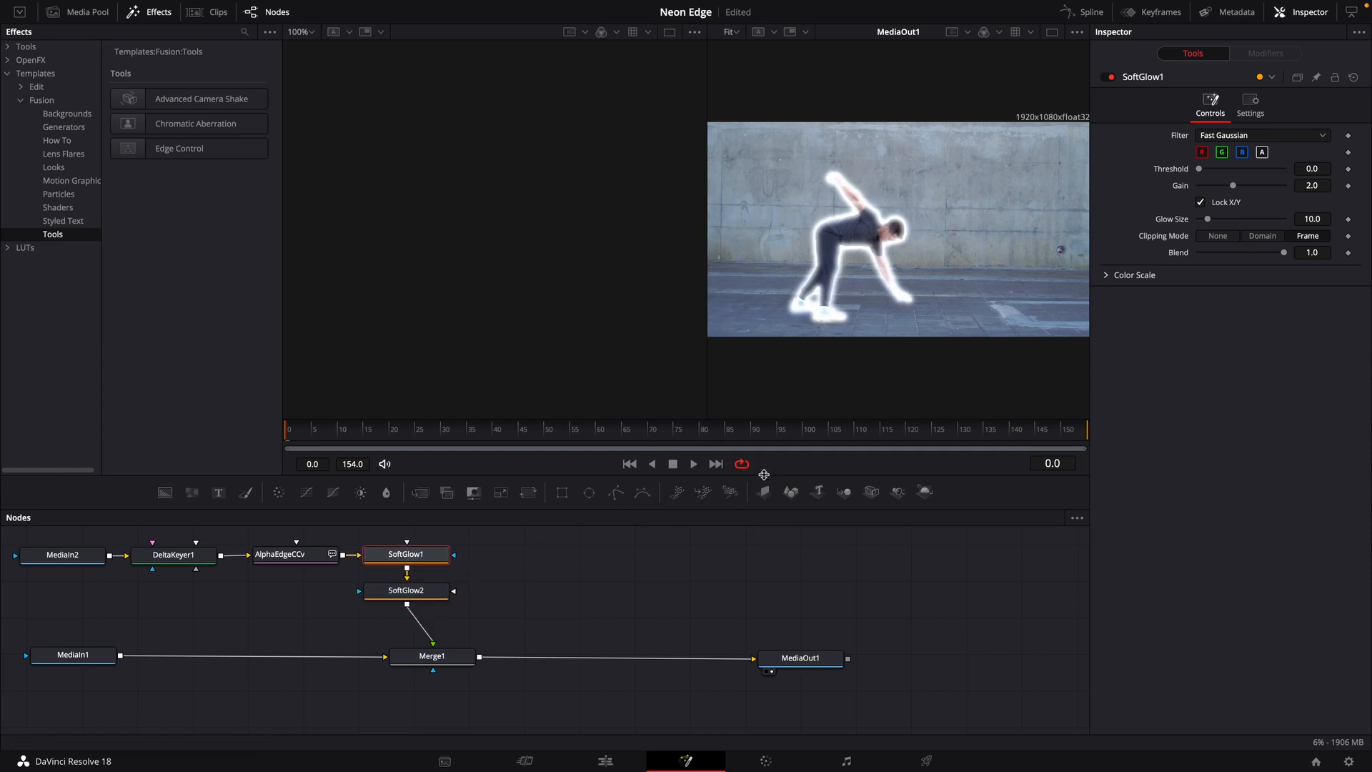
drag(1234, 186, 1218, 186)
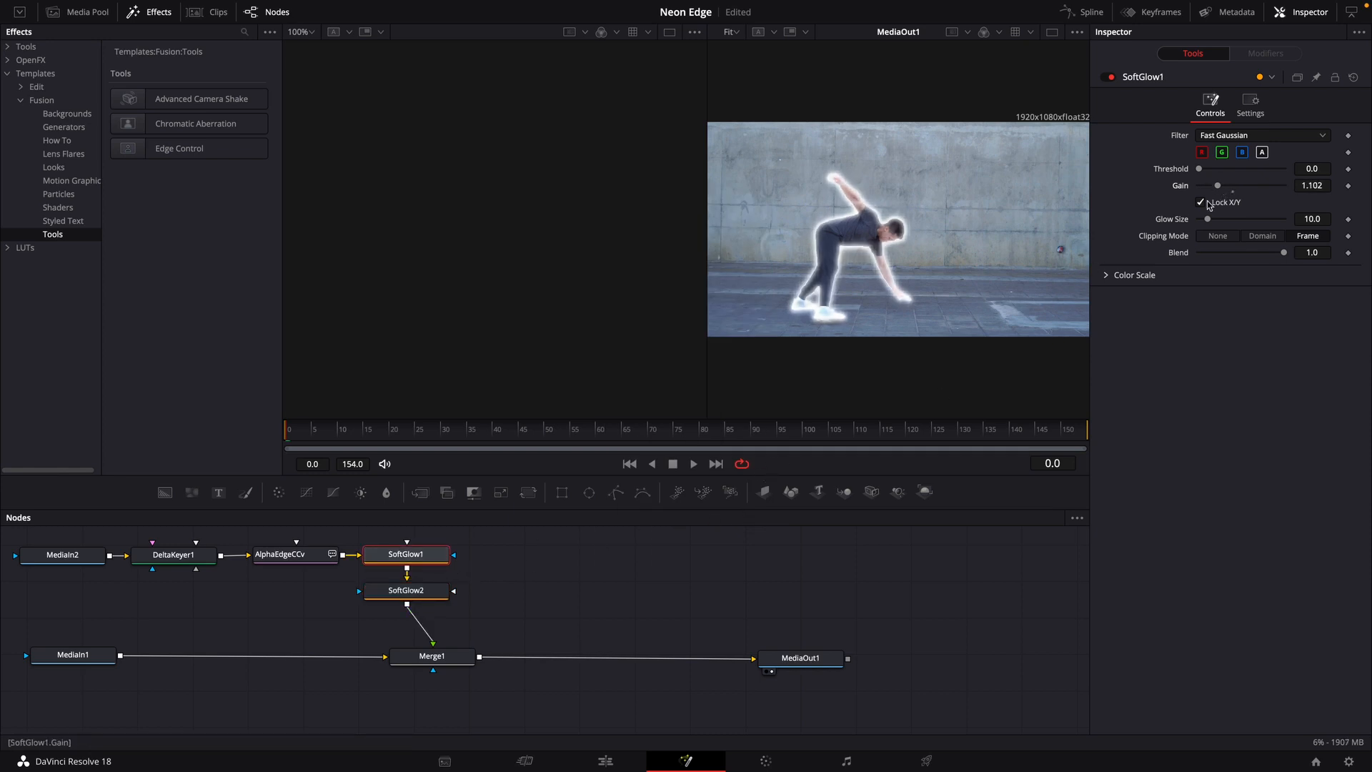
click(1134, 274)
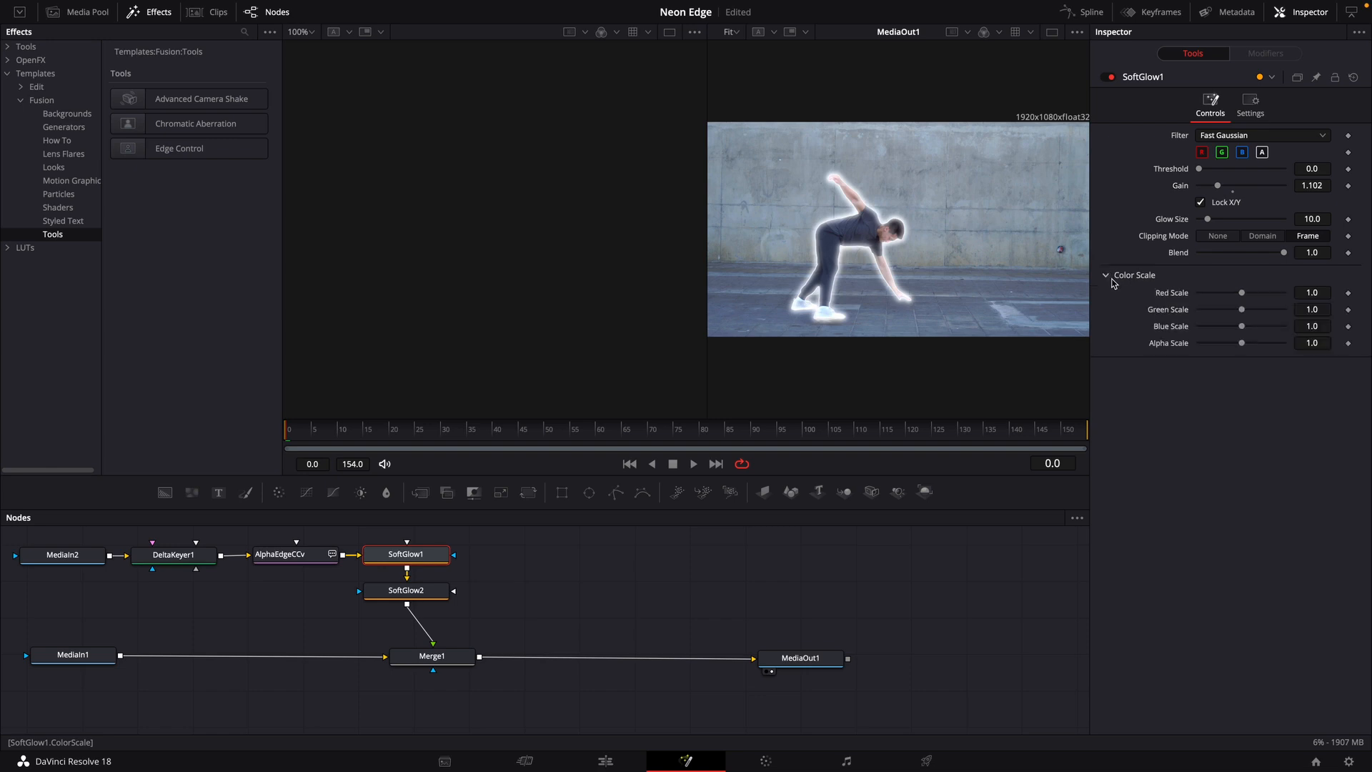
drag(1241, 326, 1278, 326)
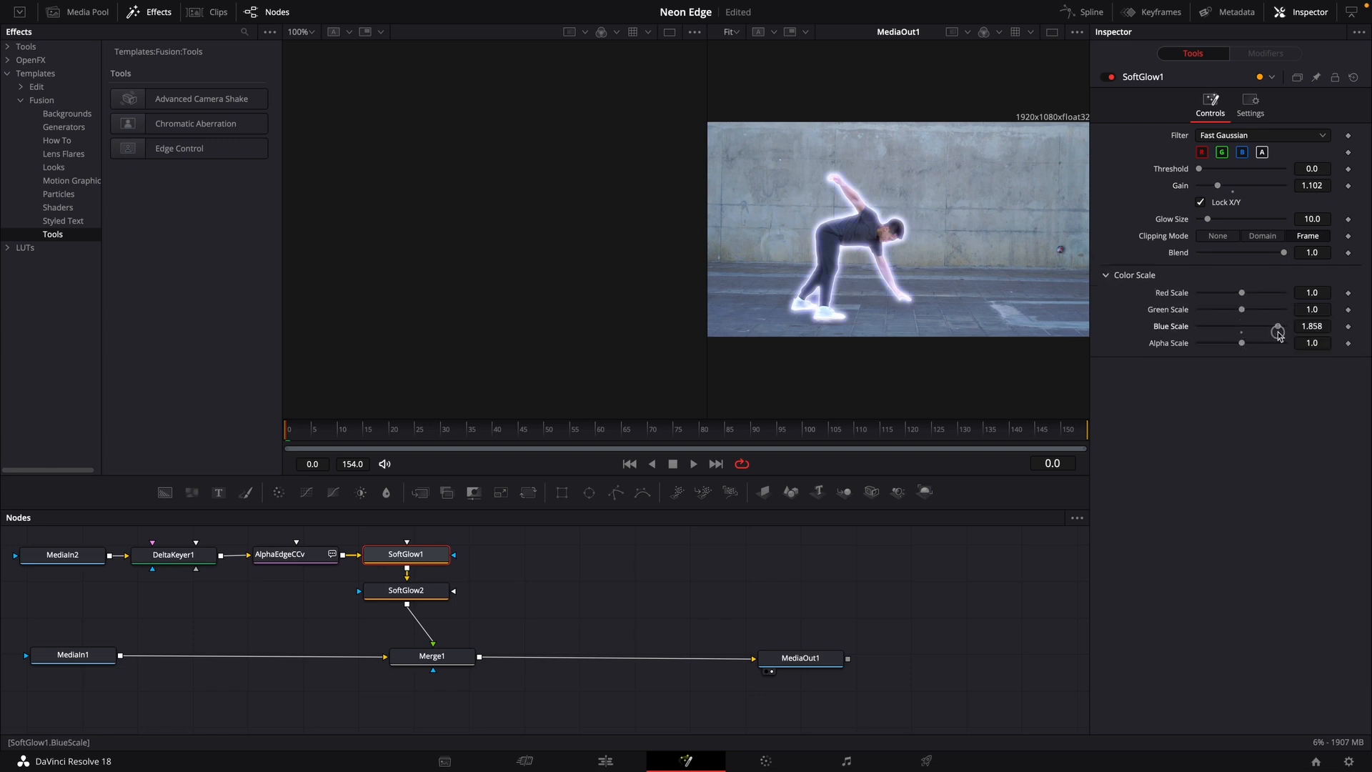
- Give SoftGlow2 a stronger blue outline with Blue Scale 2.0, feeding Merge1
click(405, 591)
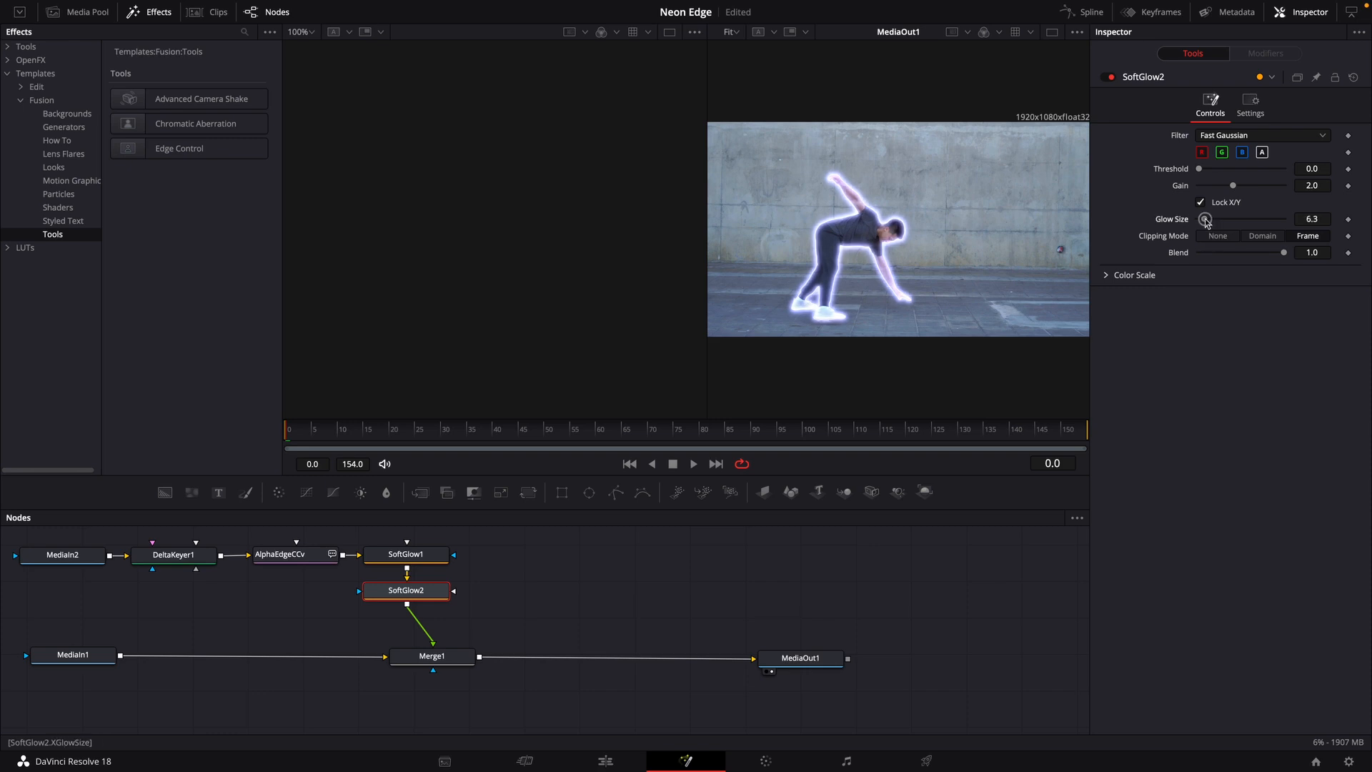
click(1132, 274)
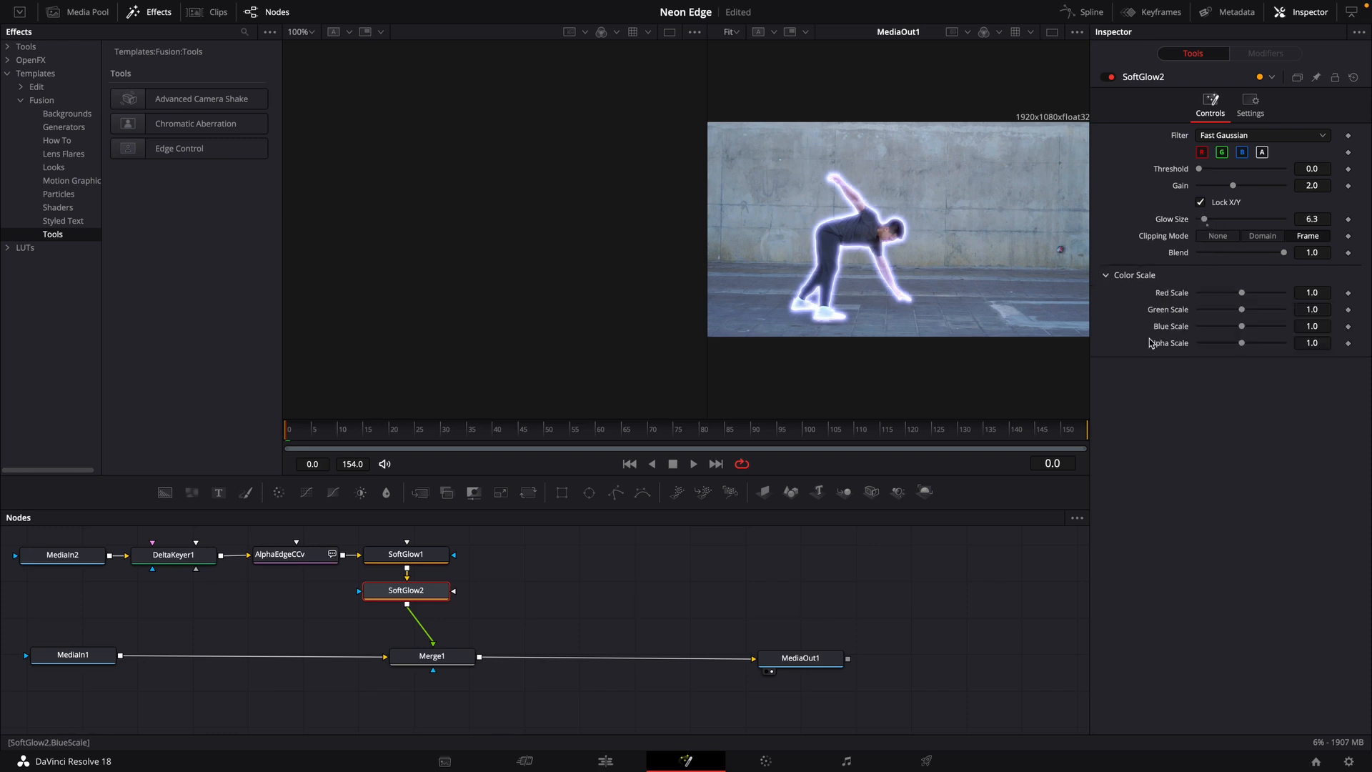
drag(1241, 326, 1301, 326)
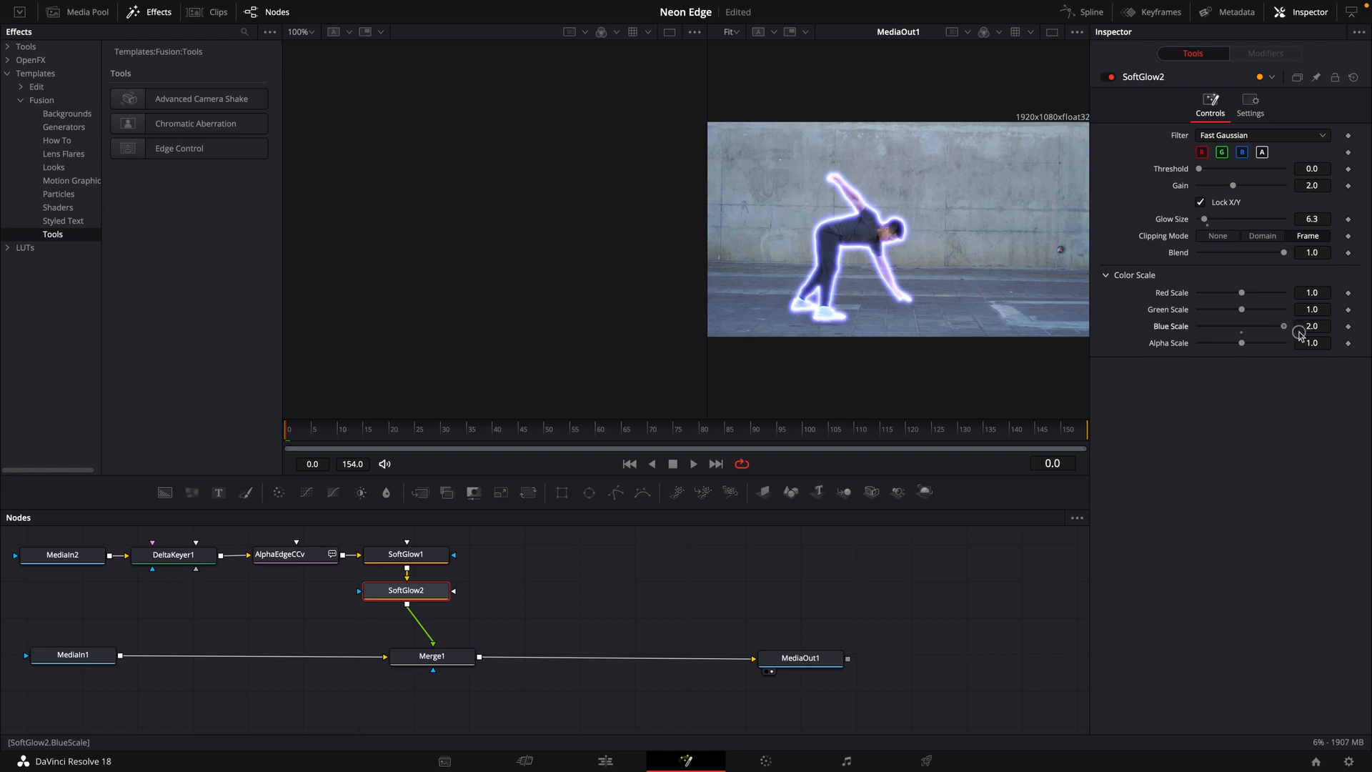
click(431, 657)
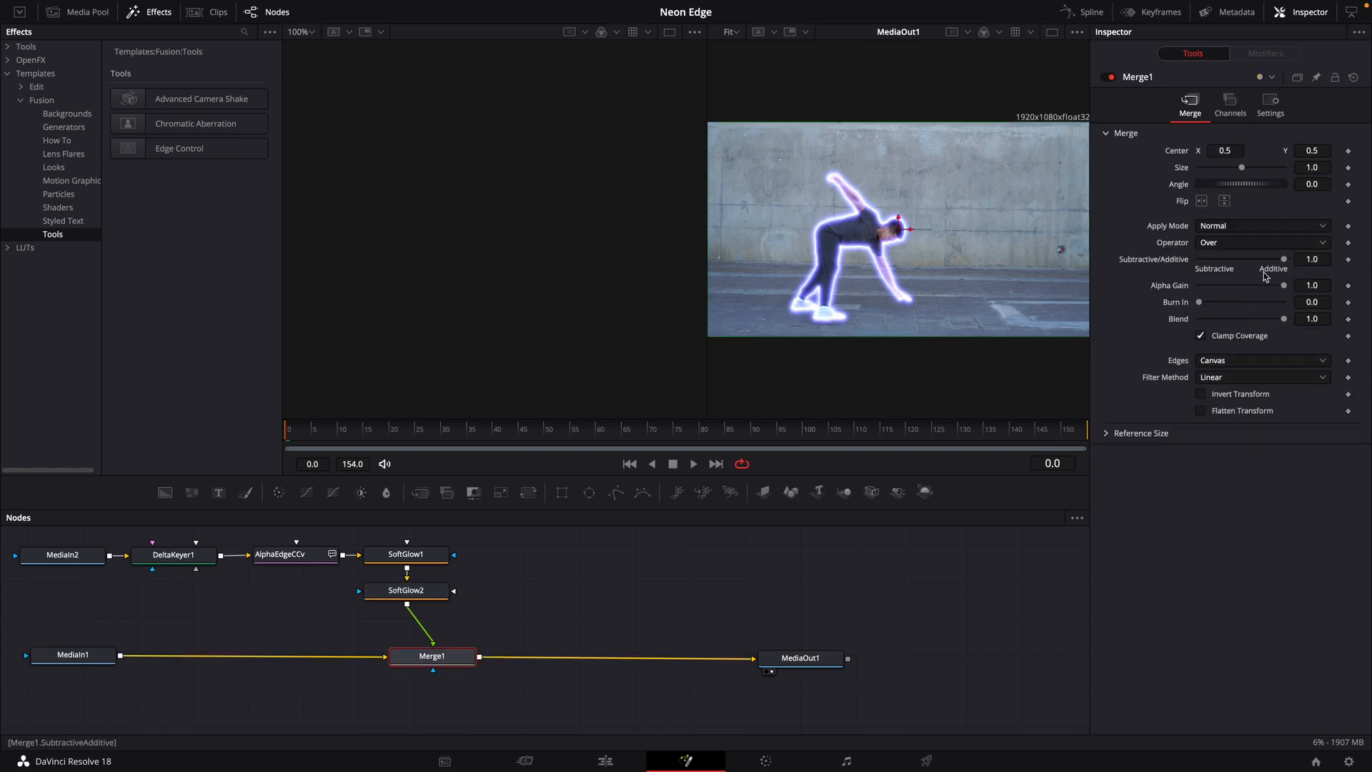
- Choose Merge1's apply mode and insert a Color Corrector after SoftGlow2
click(1260, 224)
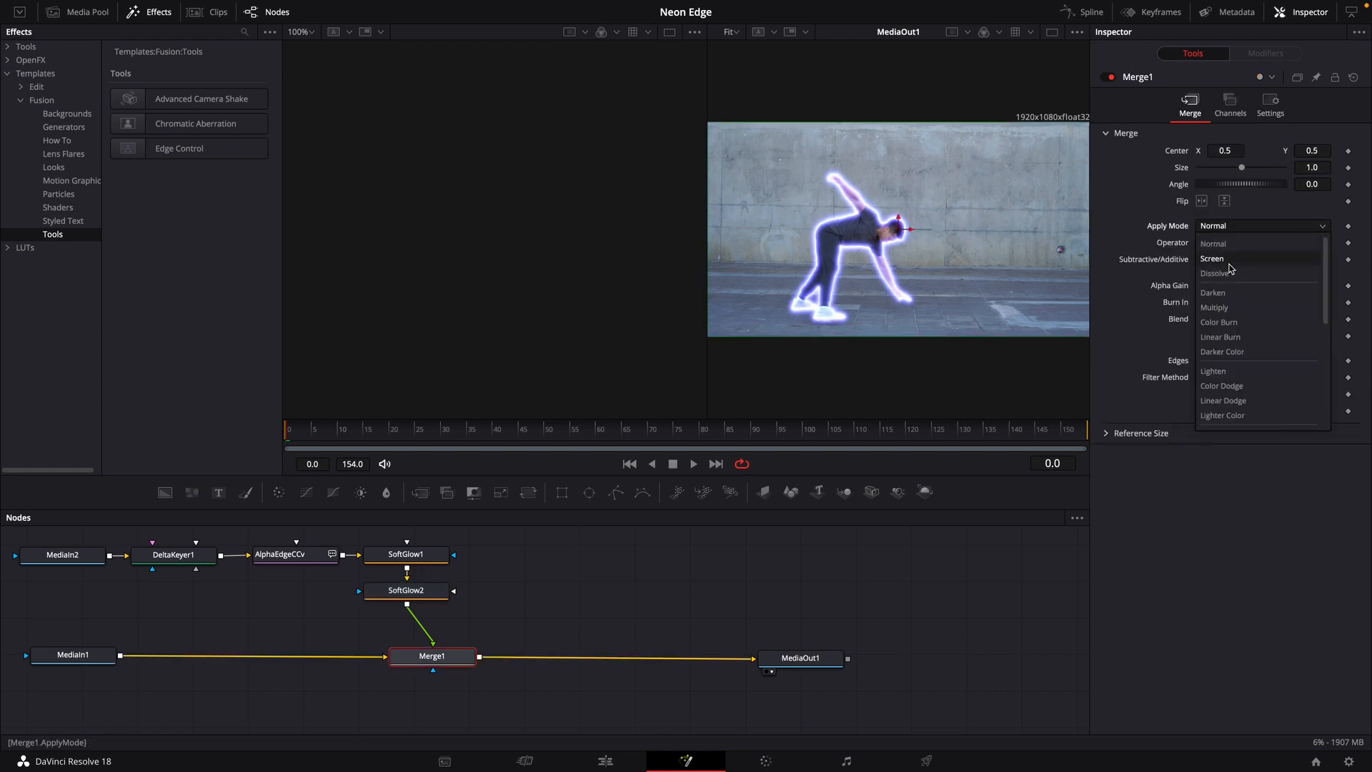
click(405, 590)
text(c)
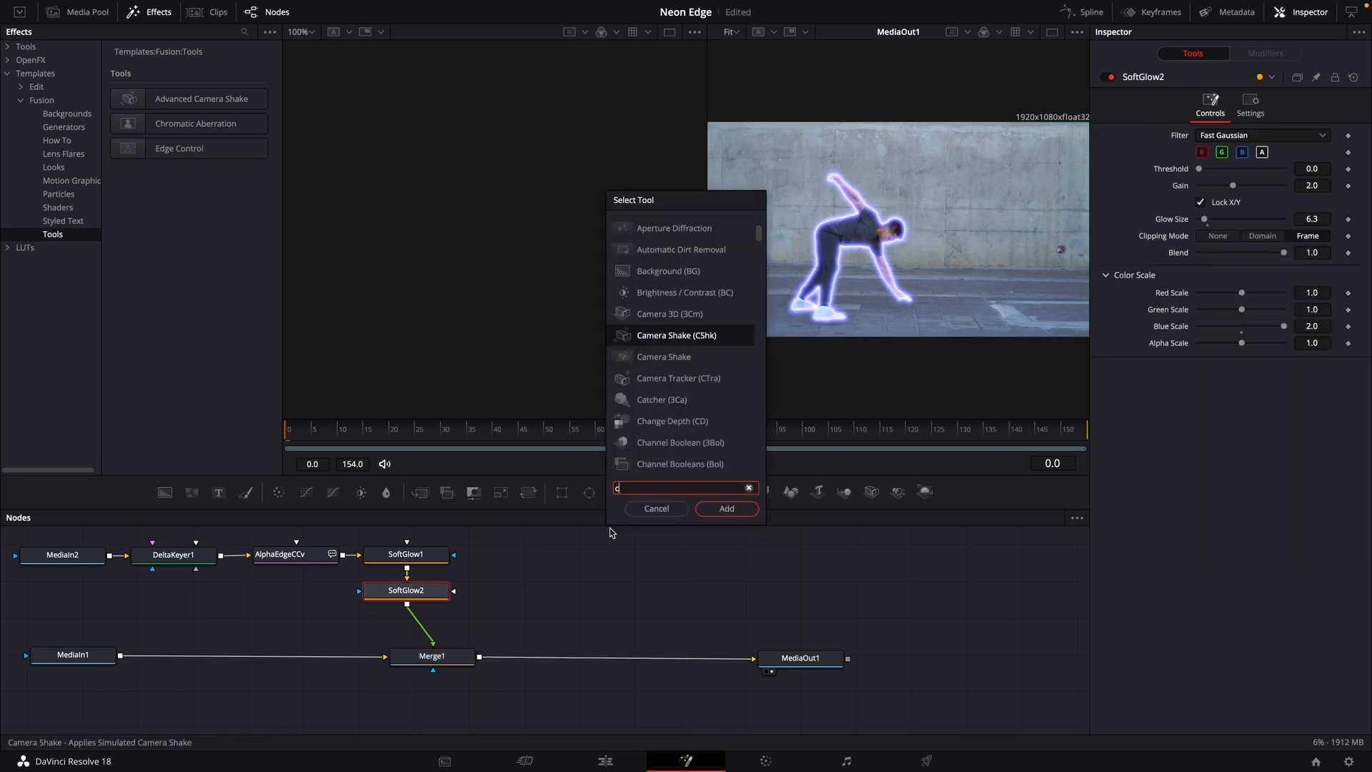
click(727, 509)
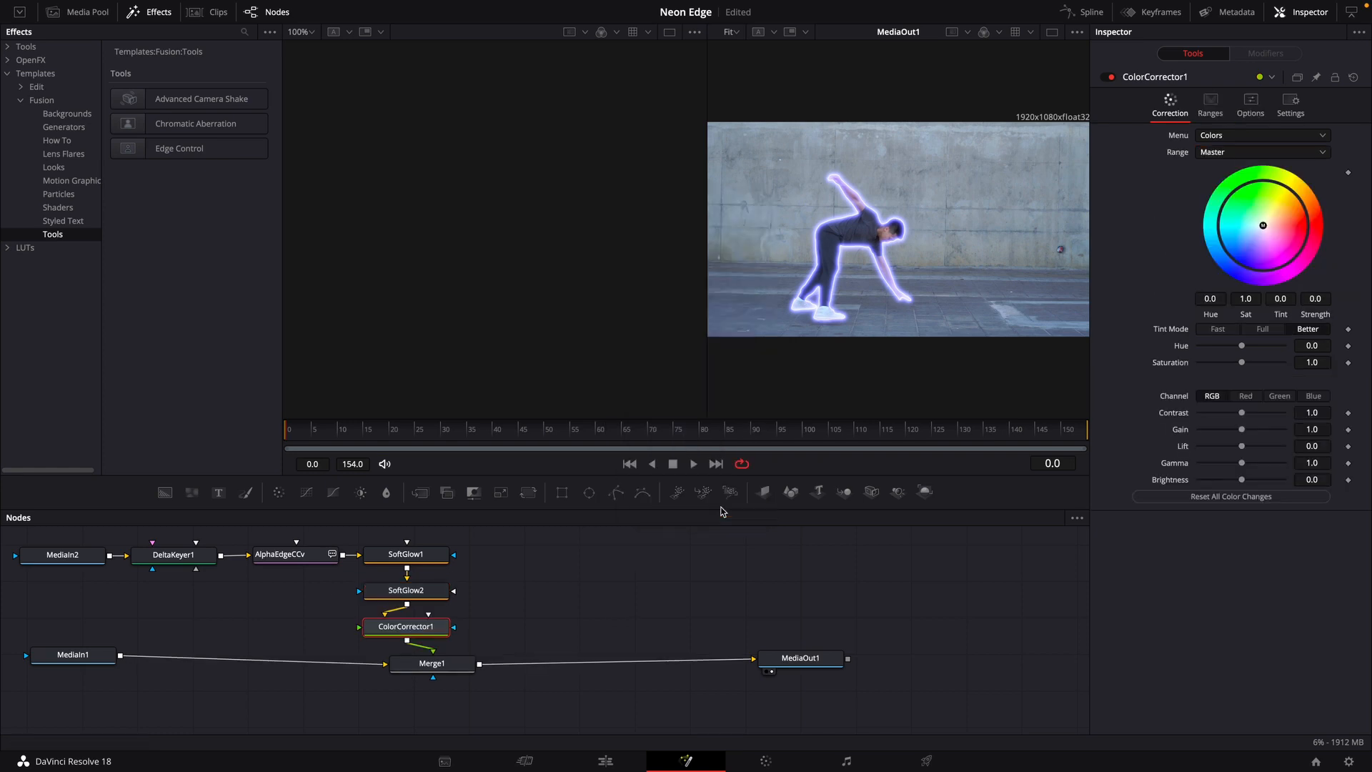
- Keyframe the Color Corrector's Hue at frame 0 and at the last frame, 154
click(1348, 346)
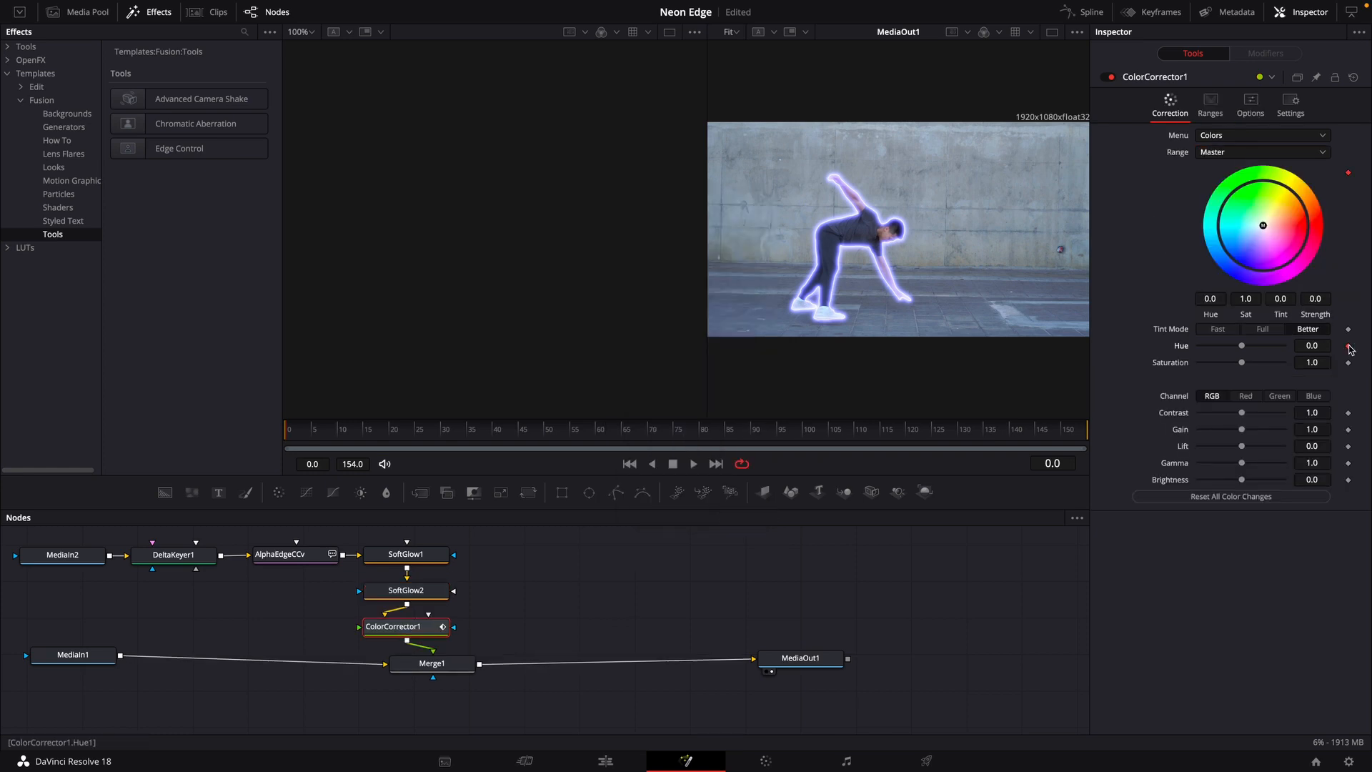
click(716, 463)
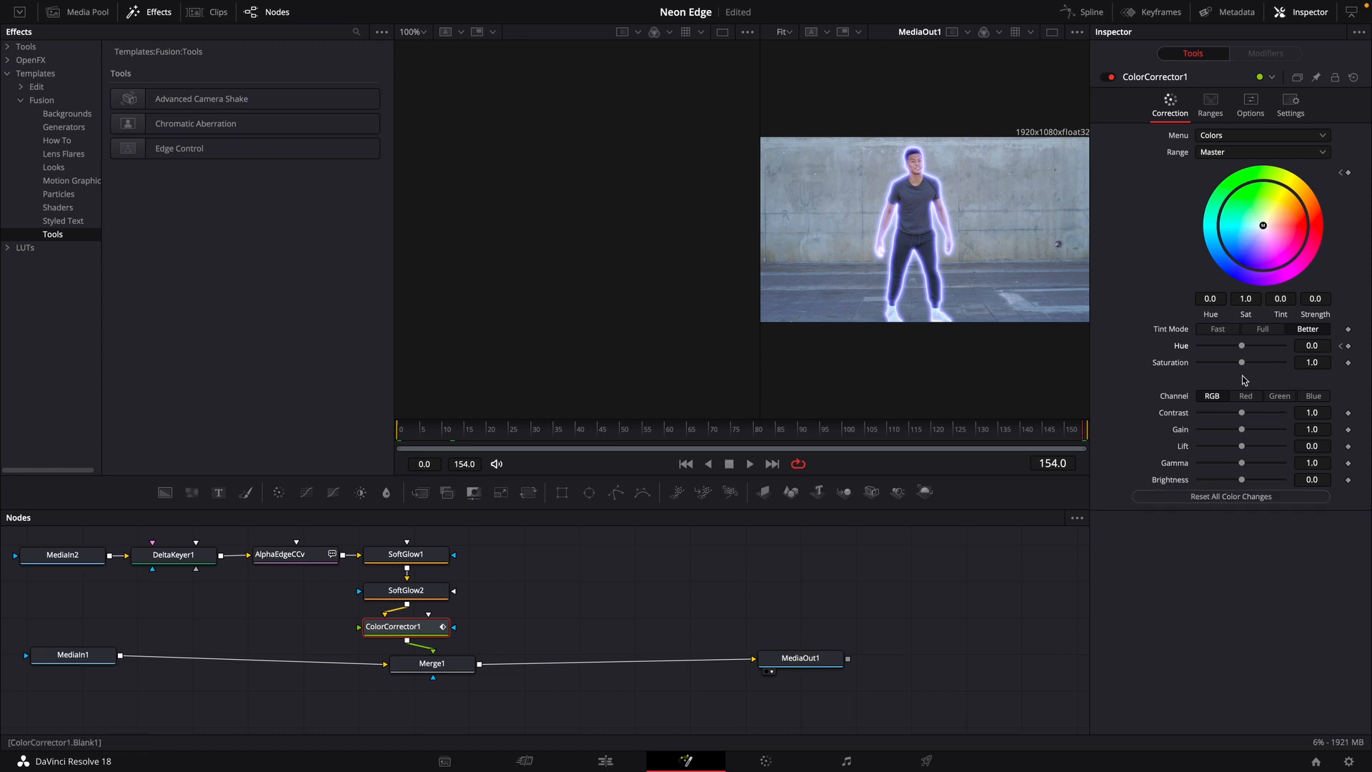
click(1313, 344)
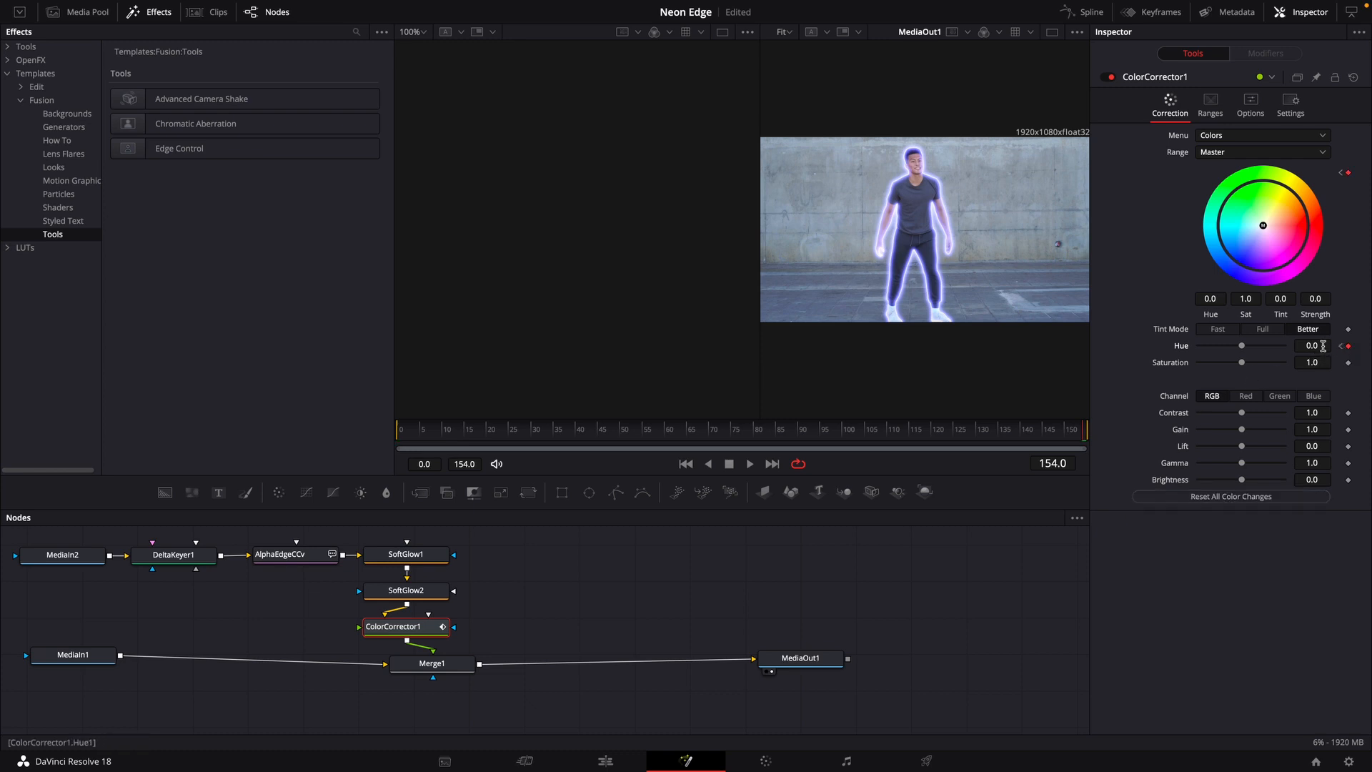